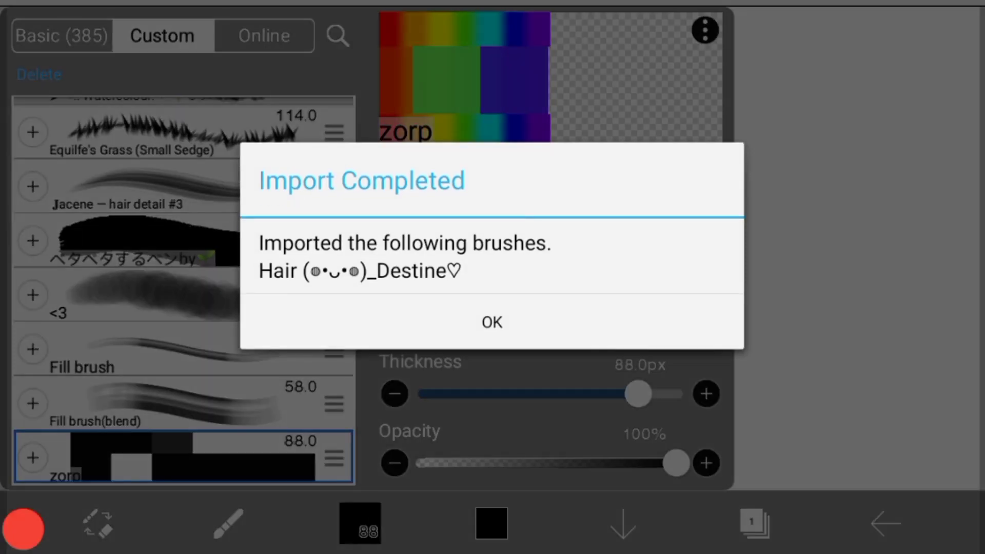
# - Confirm the Import Completed dialog for the custom hair brush
pyautogui.click(492, 322)
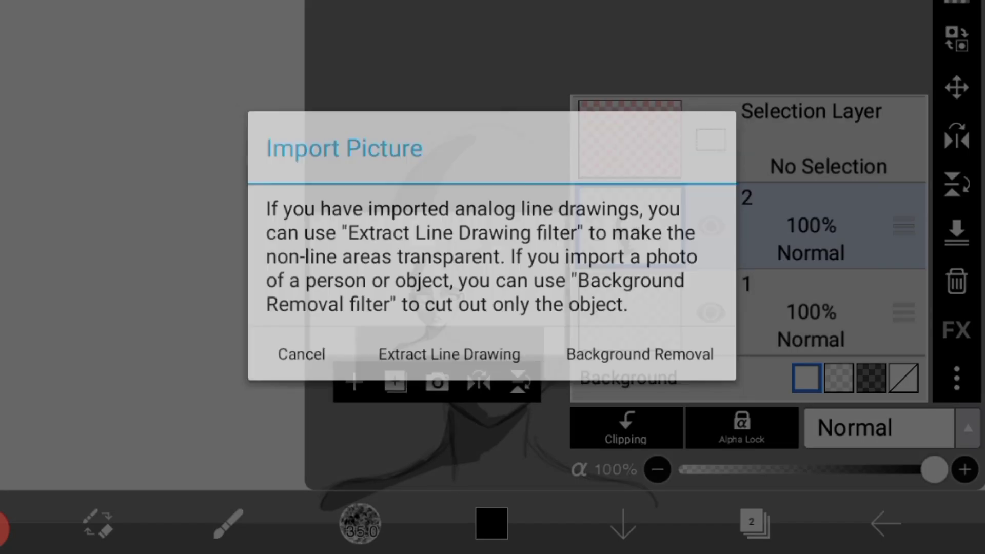
# - Cancel the Import Picture dialog before painting the dark hair with bangs
pyautogui.click(301, 354)
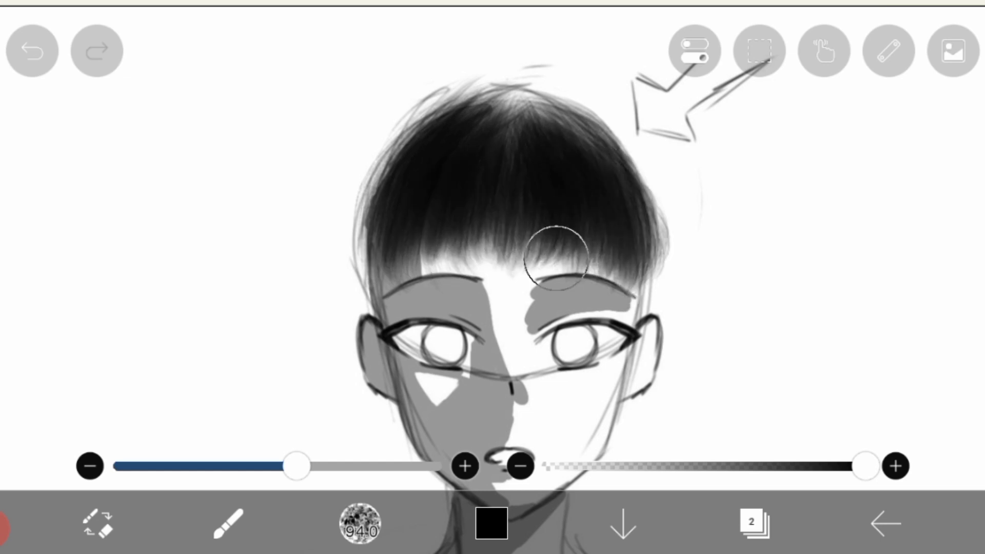
# - Paint longer size-94 hair strokes down both sides of the face into a shoulder-length bob
pyautogui.moveTo(553, 261); pyautogui.dragTo(430, 270)
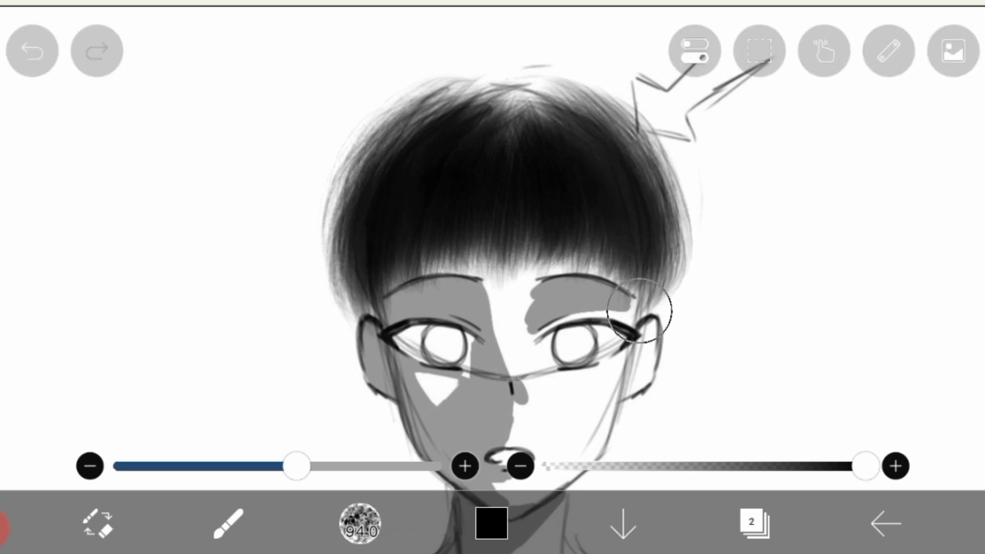
pyautogui.moveTo(635, 320); pyautogui.dragTo(518, 92)
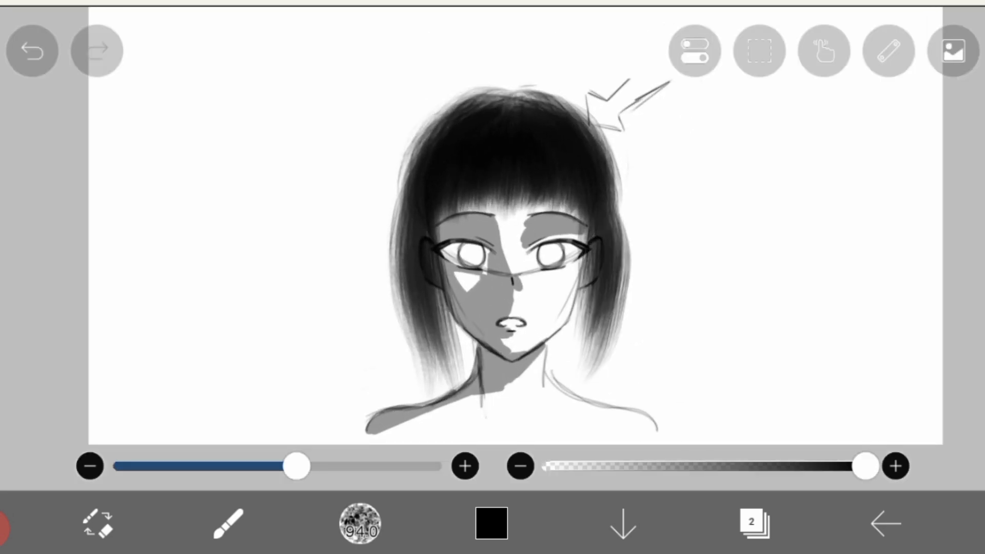
pyautogui.moveTo(553, 302); pyautogui.dragTo(594, 352)
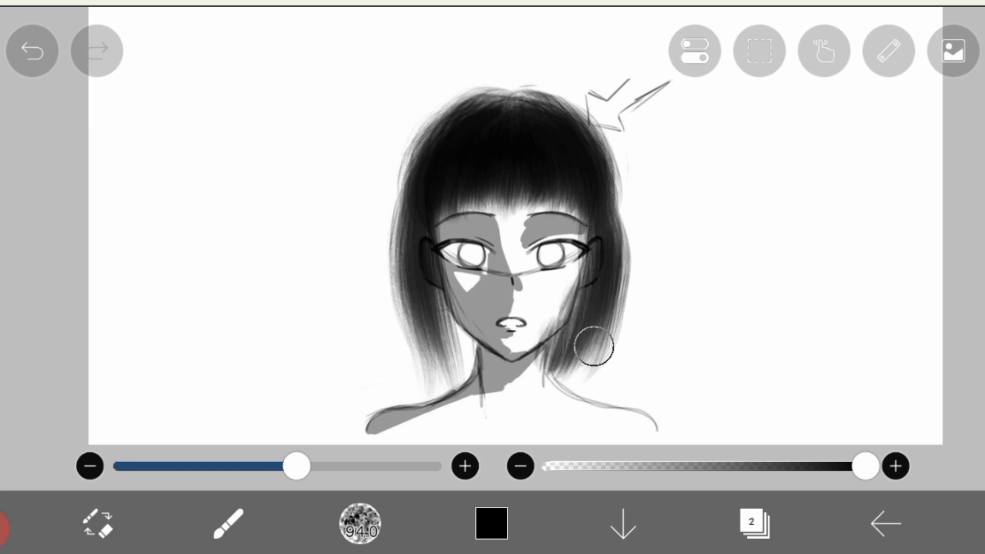